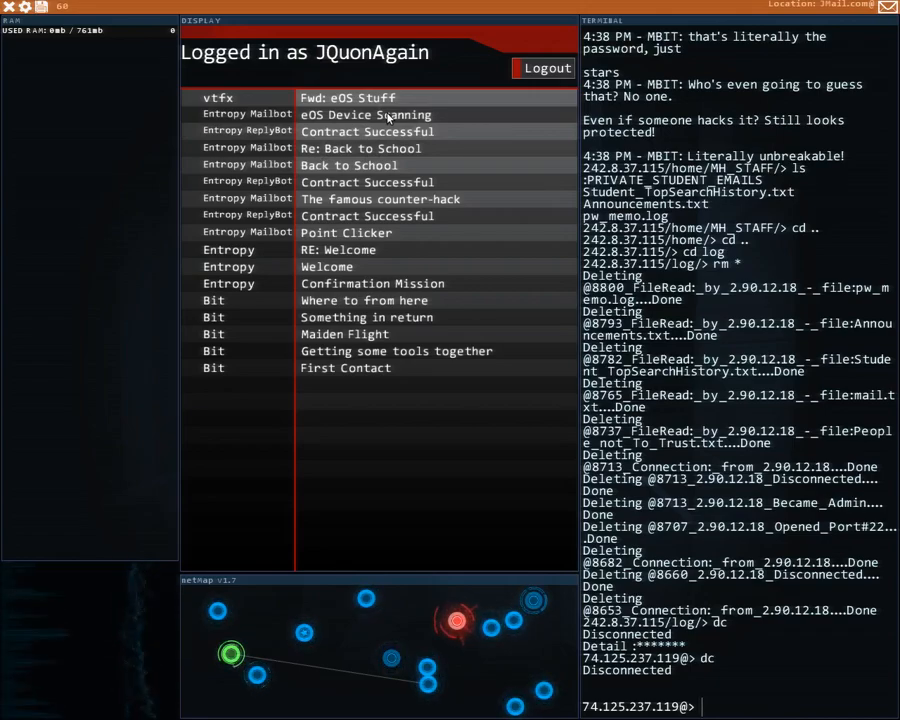
Read the eOS Device Scanning contract email from Entropy Mailbot
{"action": "left_click", "coordinate": [366, 114]}
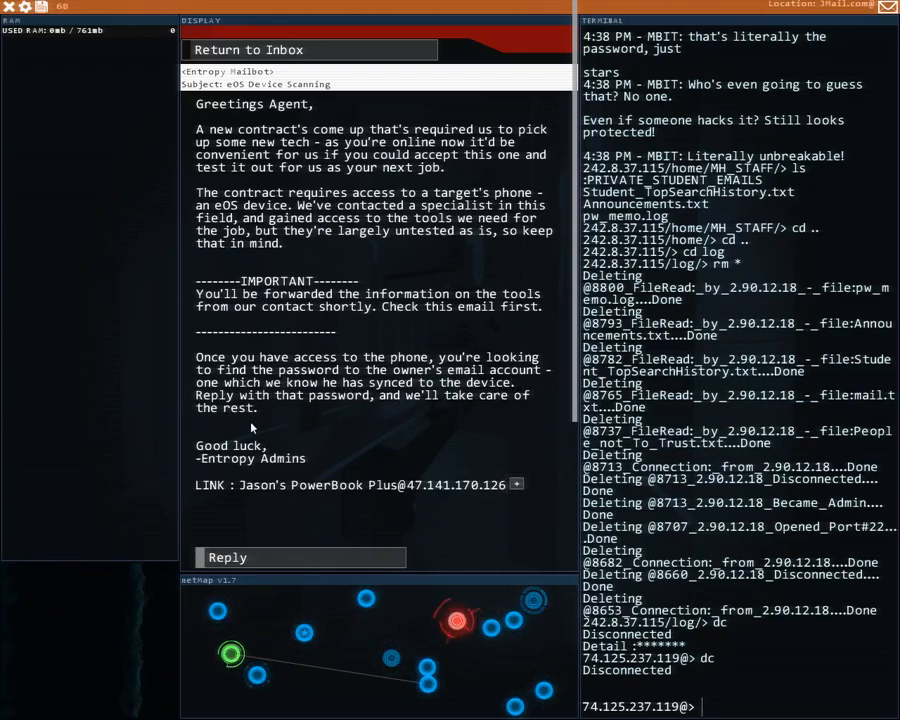
{"action": "mouse_move", "coordinate": [282, 423]}
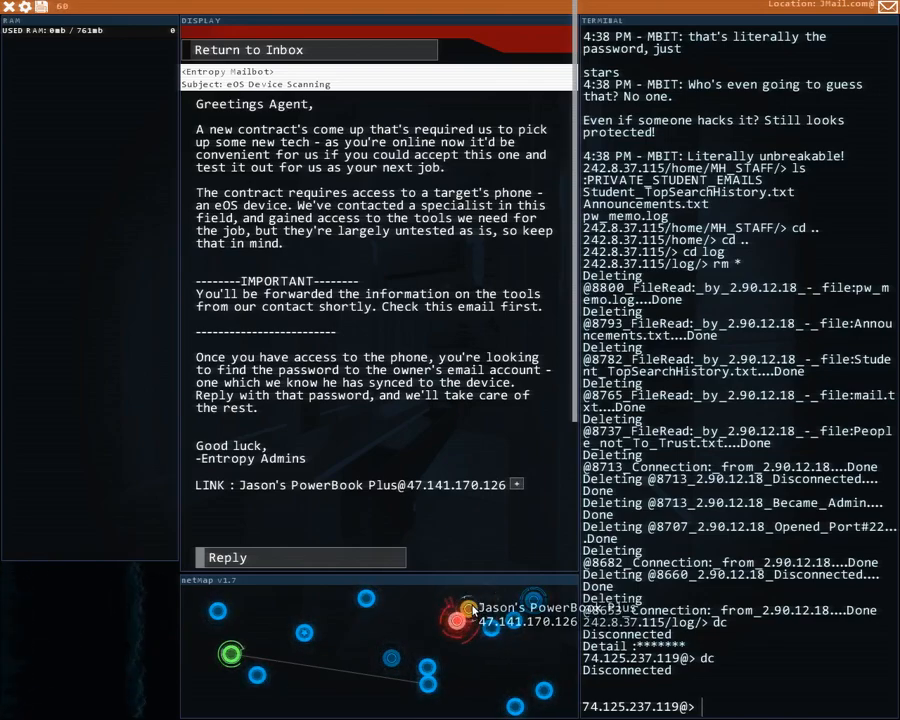
Read the forwarded 'Fwd: eOS Stuff' email with the eOS admin login notes
{"action": "left_click", "coordinate": [248, 49]}
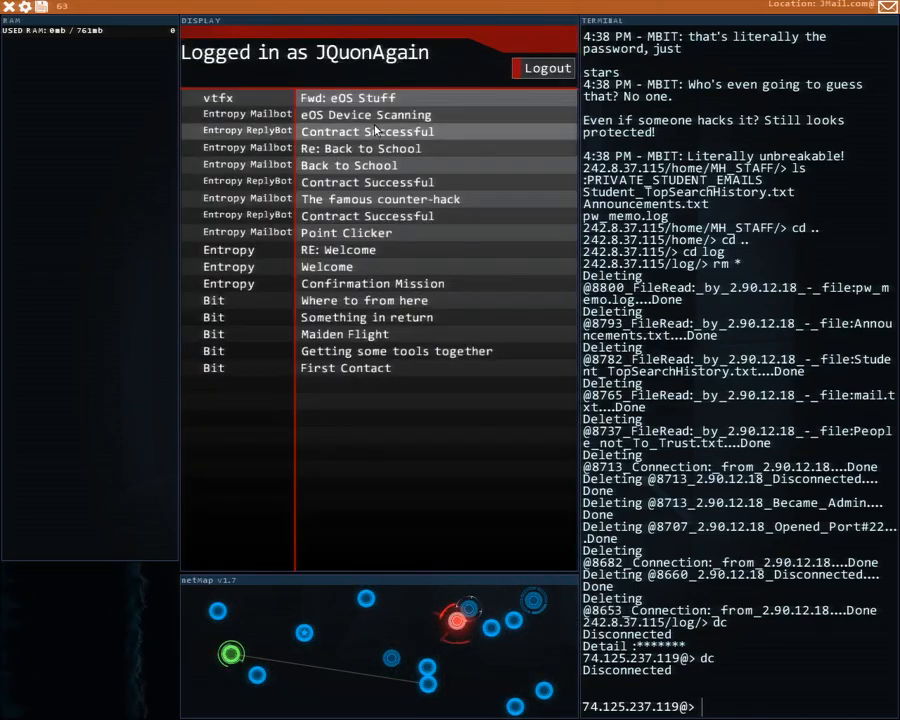
{"action": "left_click", "coordinate": [346, 98]}
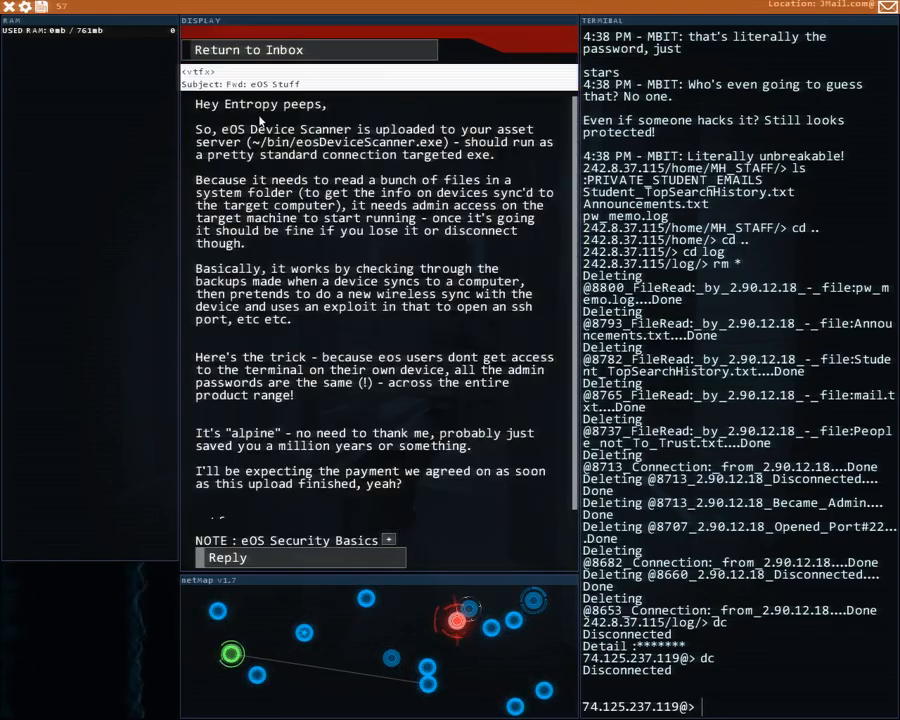
{"action": "scroll", "scroll_direction": "down", "scroll_amount": 3}
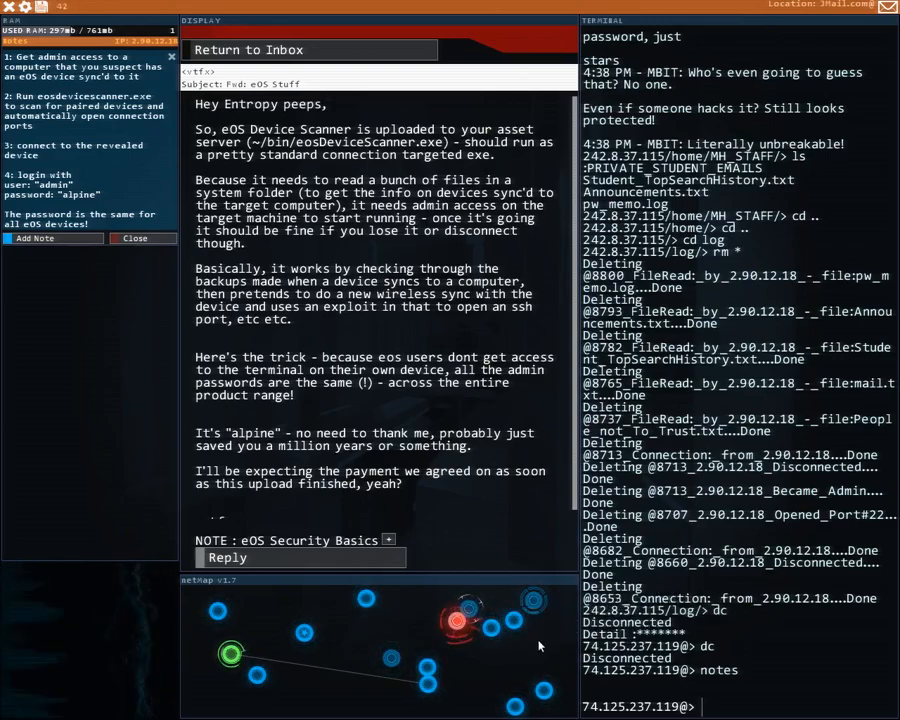
{"action": "mouse_move", "coordinate": [510, 620]}
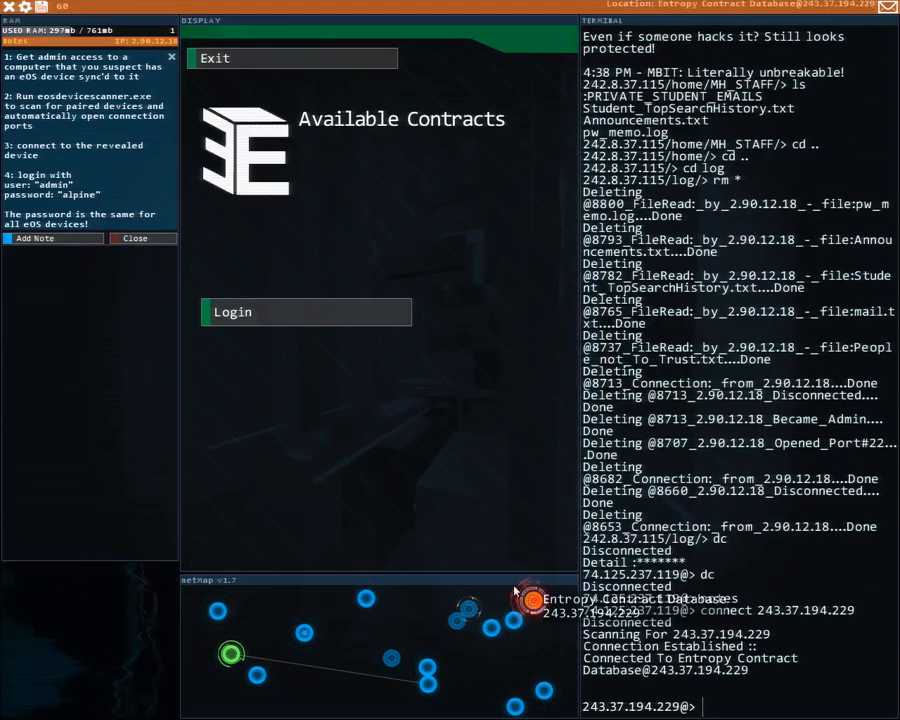
Log in to the Entropy Contract Database with the saved JQuonAgain account
{"action": "left_click", "coordinate": [306, 312]}
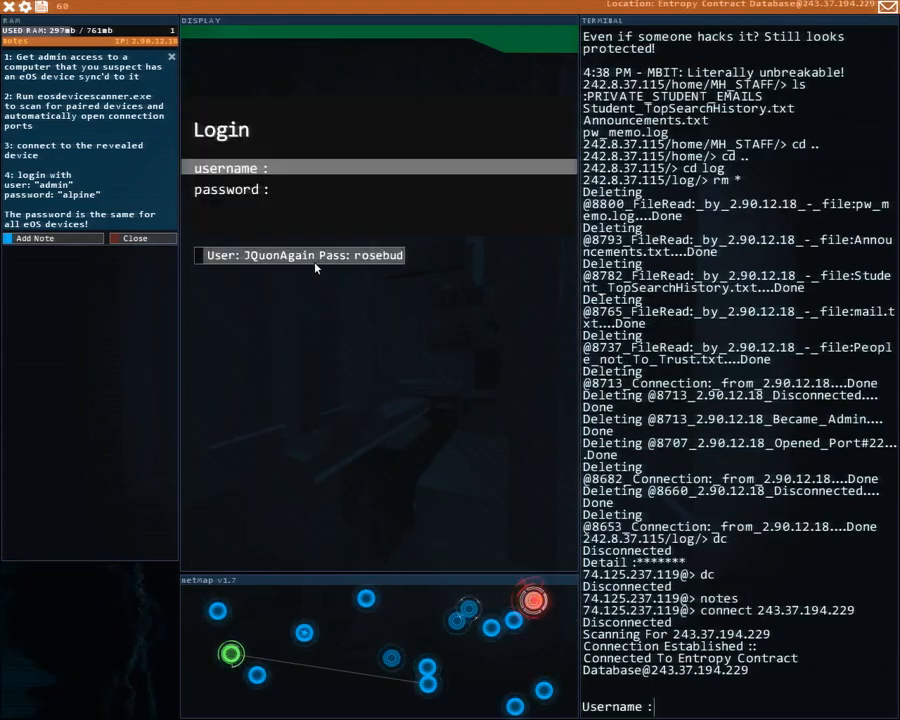
{"action": "left_click", "coordinate": [300, 255]}
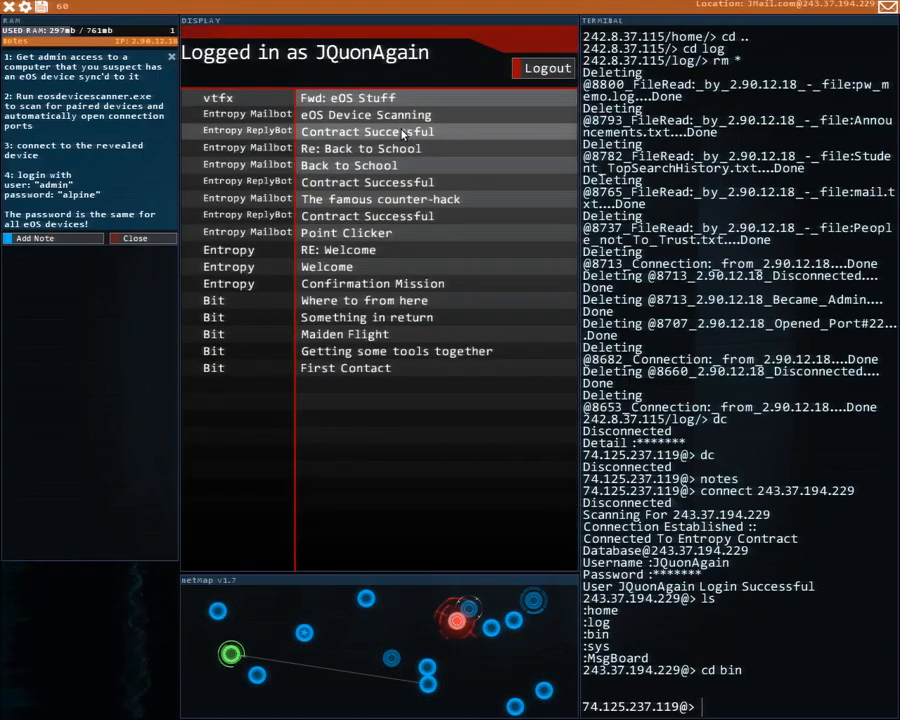
{"action": "left_click", "coordinate": [367, 114]}
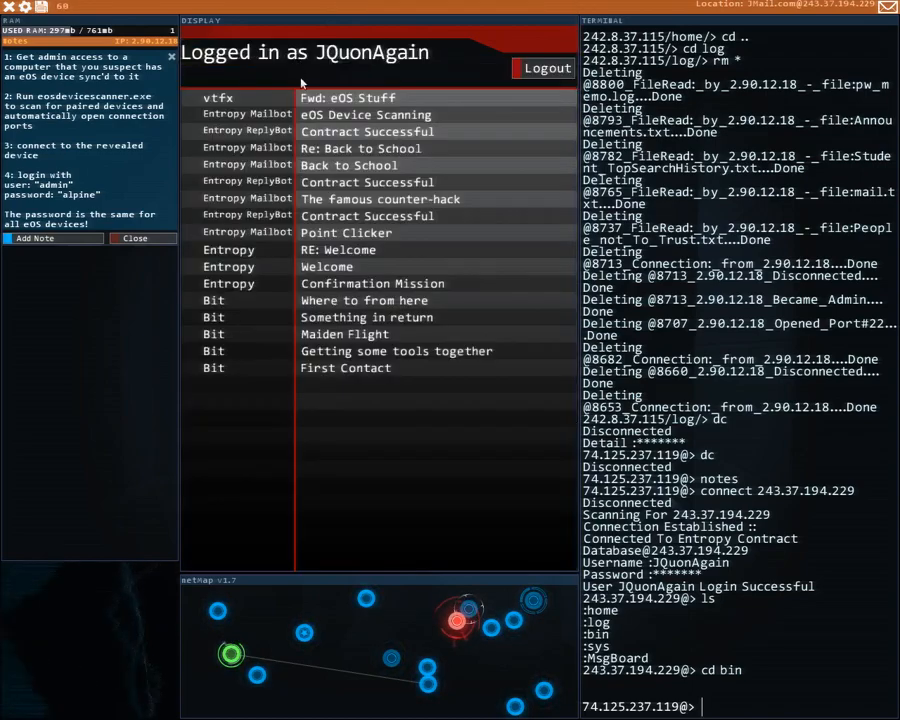
Connect to the Entropy Asset Server and copy eosDeviceScan.exe locally via scp
{"action": "left_click", "coordinate": [346, 97]}
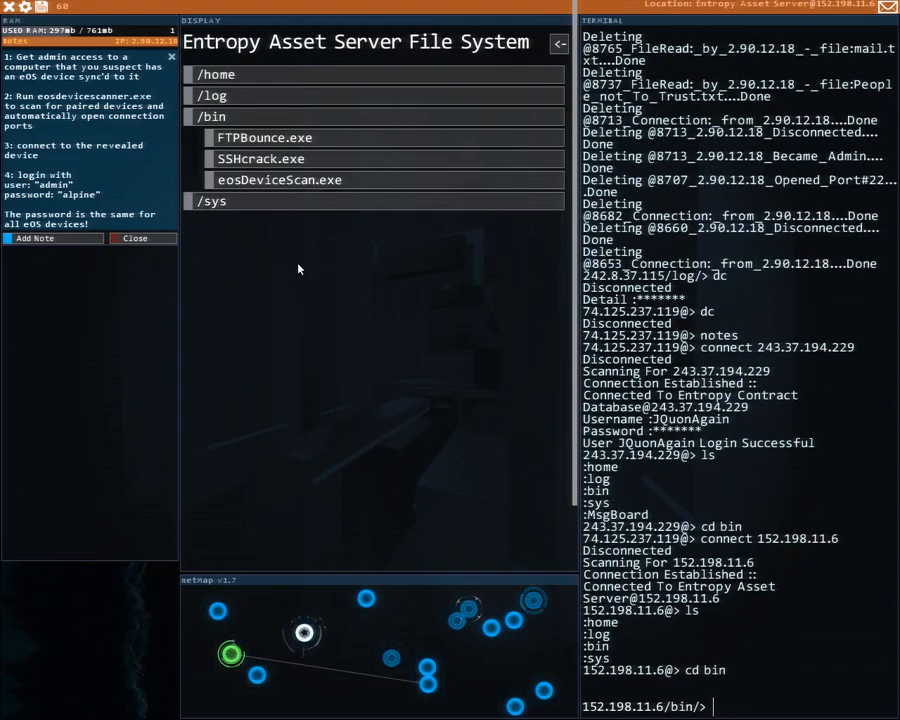
{"action": "type", "text": "c"}
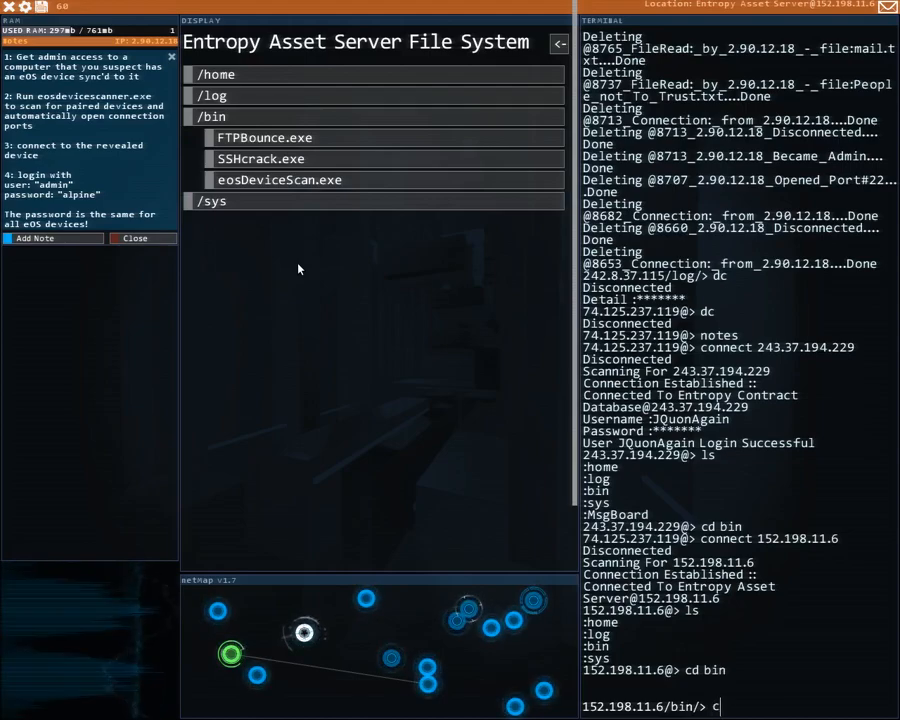
{"action": "type", "text": "scp eosDeviceScan.exe"}
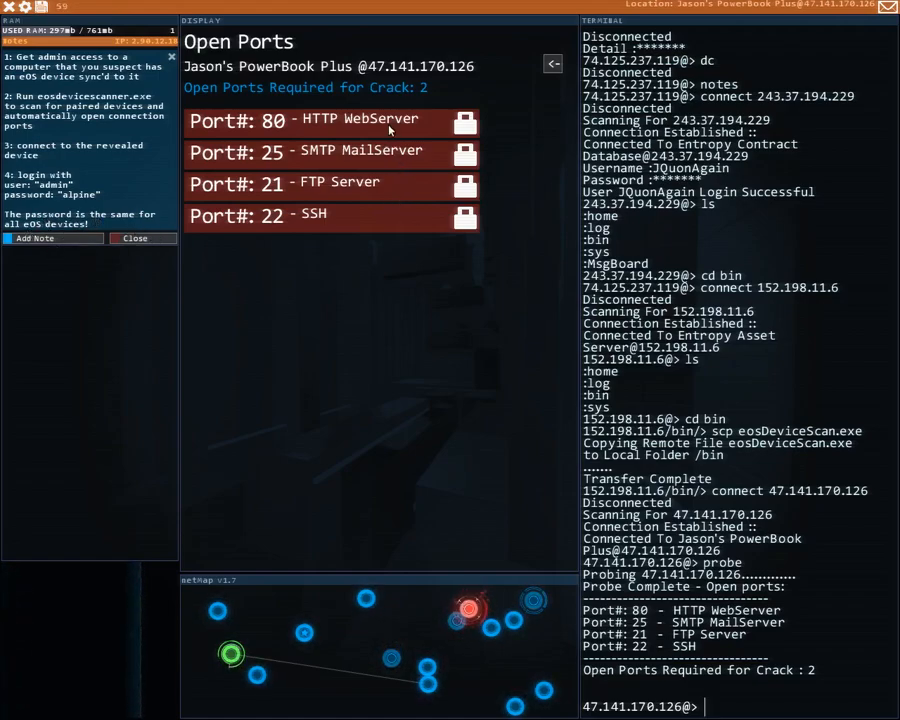
Crack SSH port 22 and FTP port 21 on Jason's PowerBook Plus, then start eosDeviceScan
{"action": "type", "text": "SSHcrack 22"}
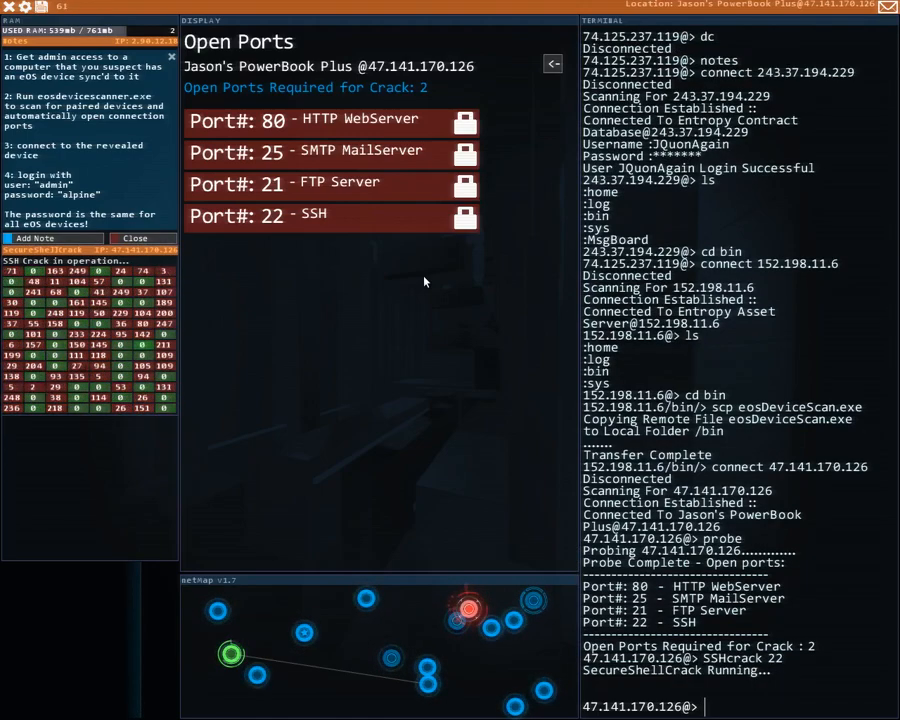
{"action": "type", "text": "FTPBounce"}
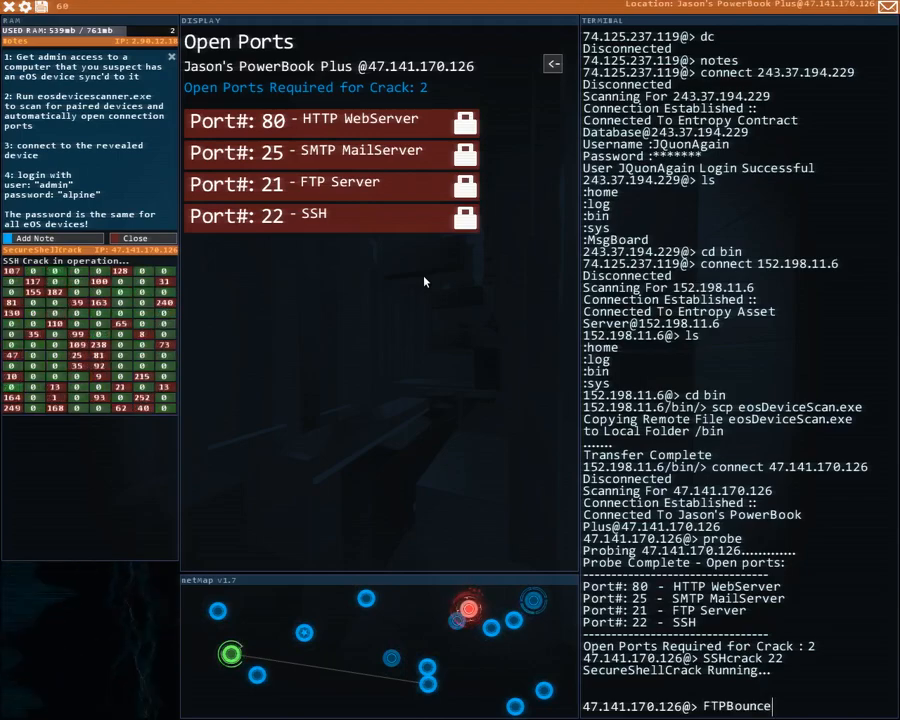
{"action": "type", "text": "21"}
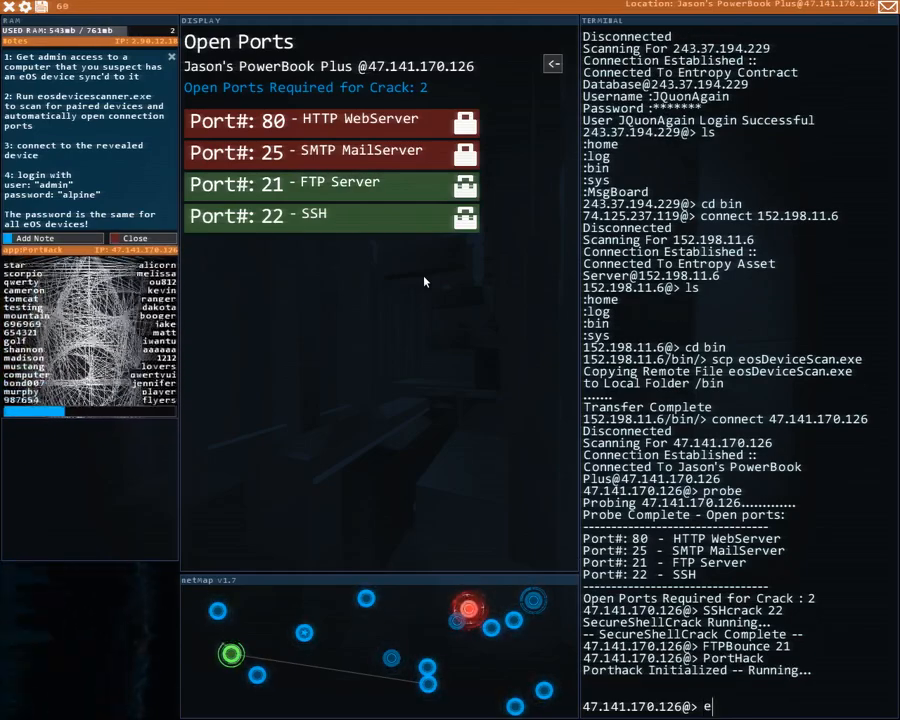
{"action": "type", "text": "osDeviceScan"}
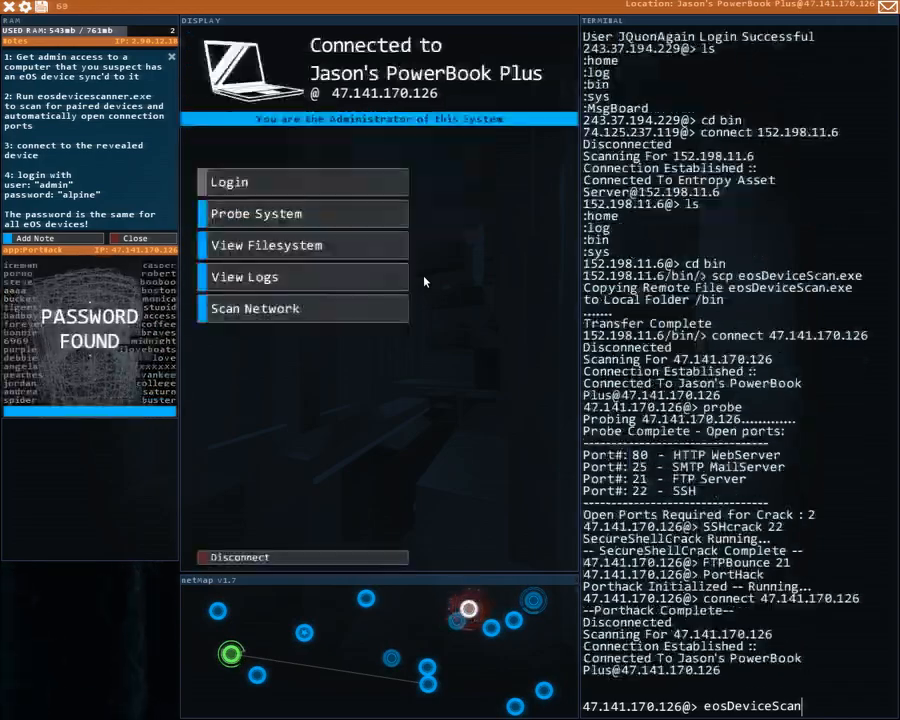
{"action": "key", "text": "enter"}
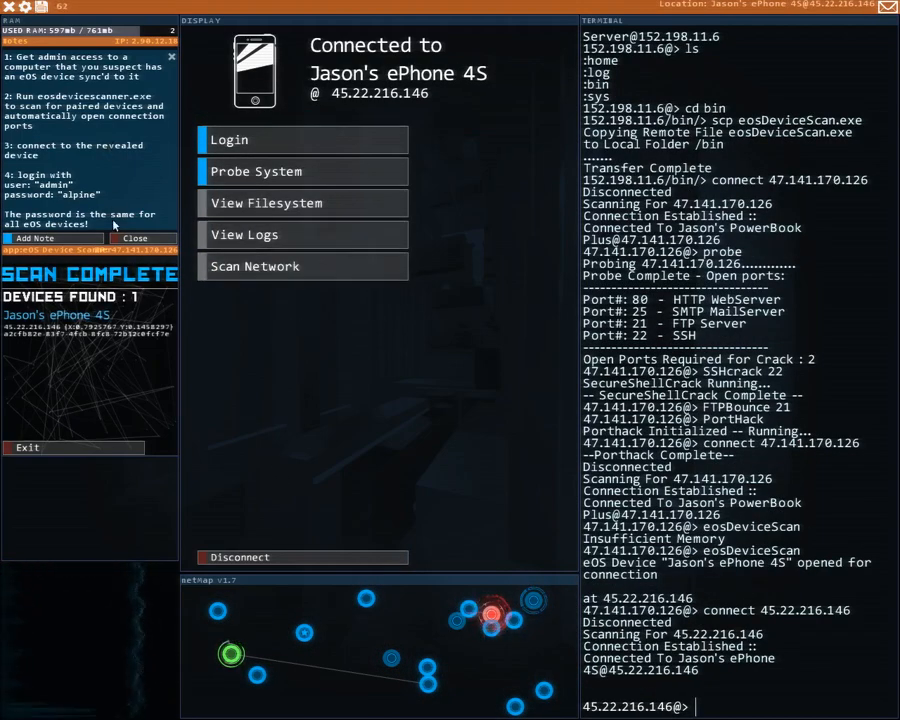
{"action": "left_click", "coordinate": [229, 139]}
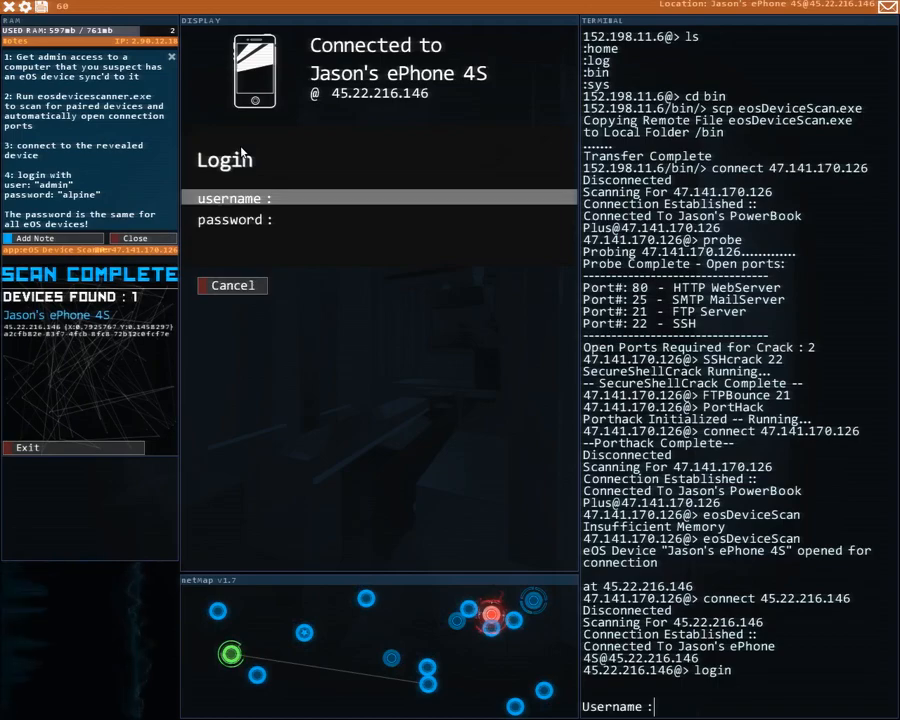
{"action": "type", "text": "admin"}
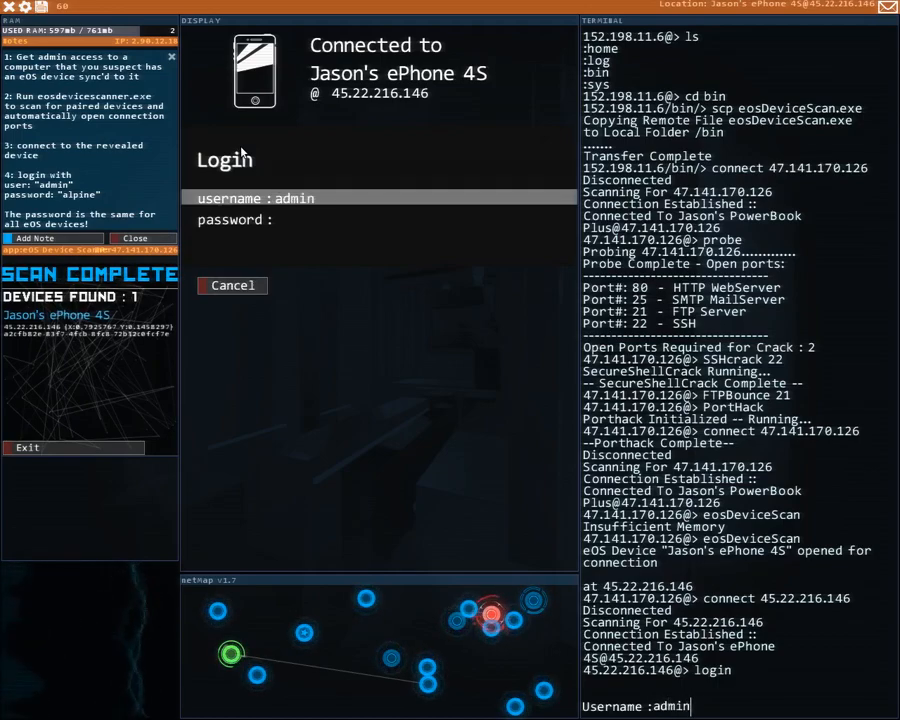
{"action": "type", "text": "***"}
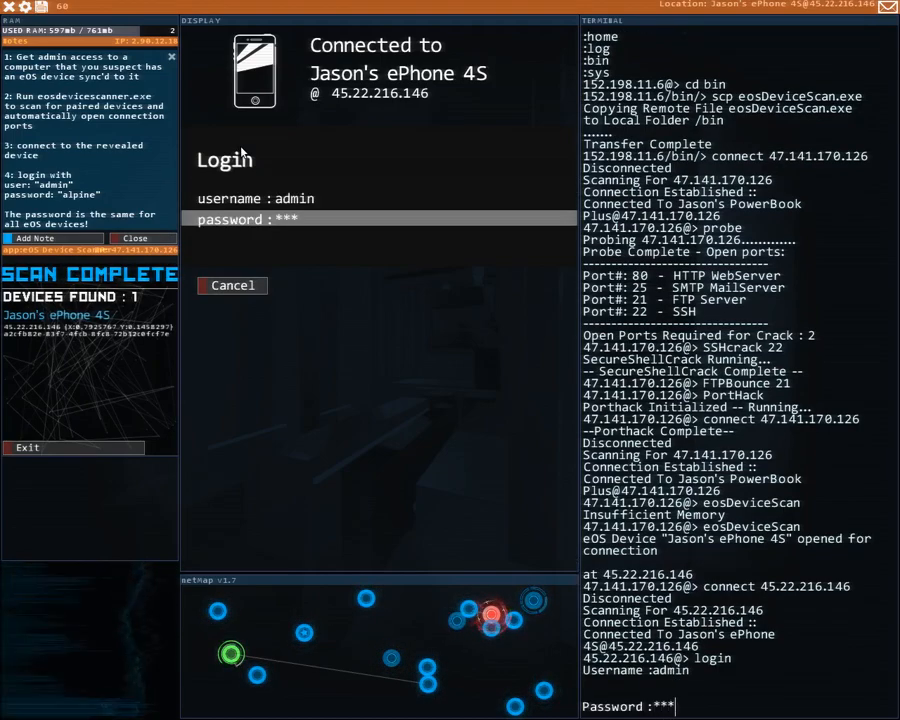
{"action": "key", "text": "enter"}
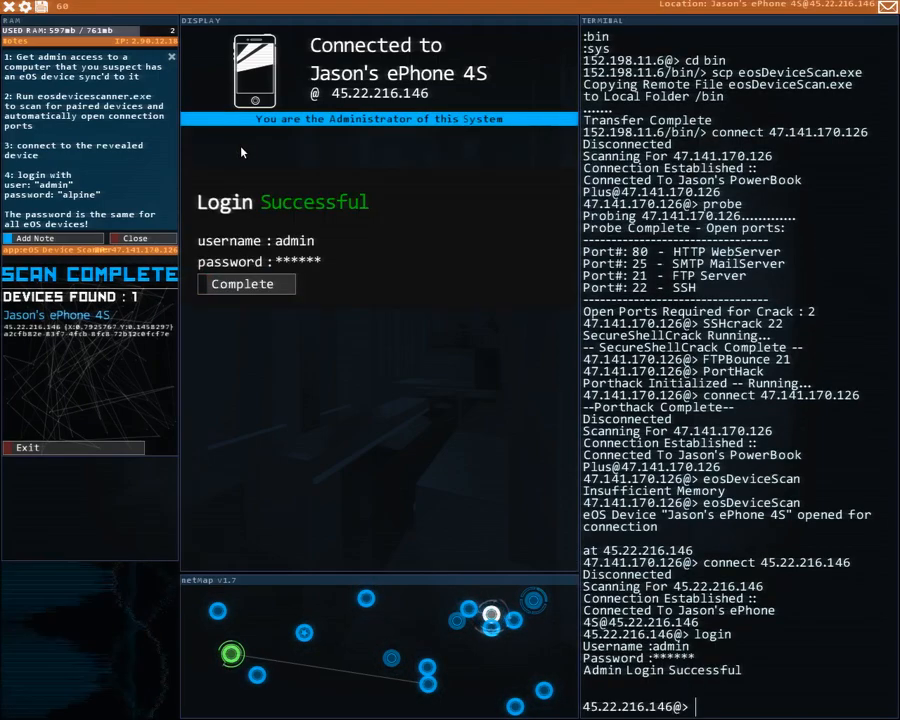
{"action": "left_click", "coordinate": [243, 284]}
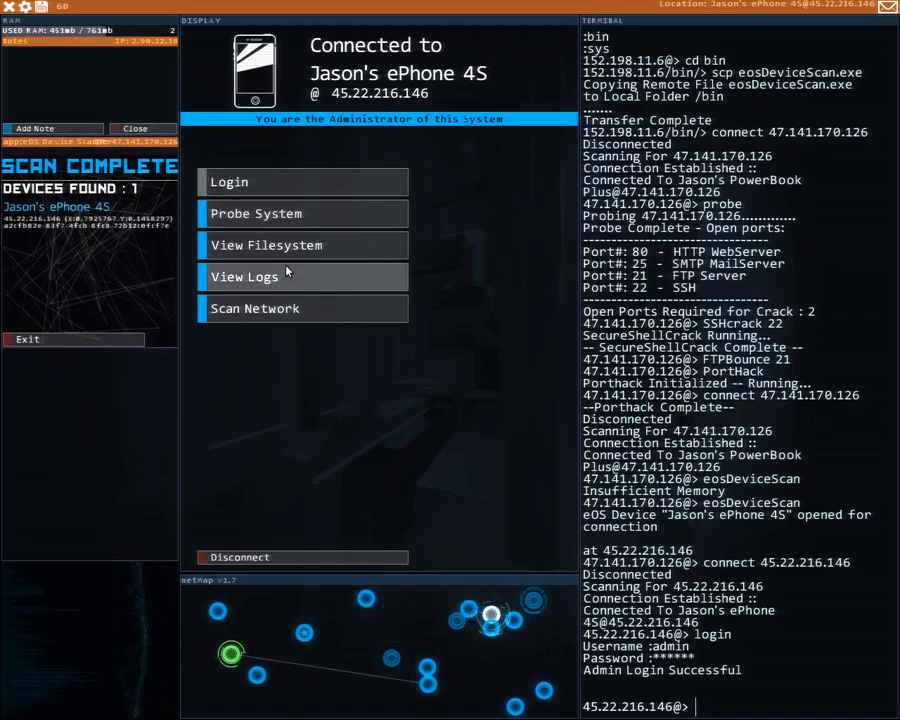
{"action": "left_click", "coordinate": [267, 245]}
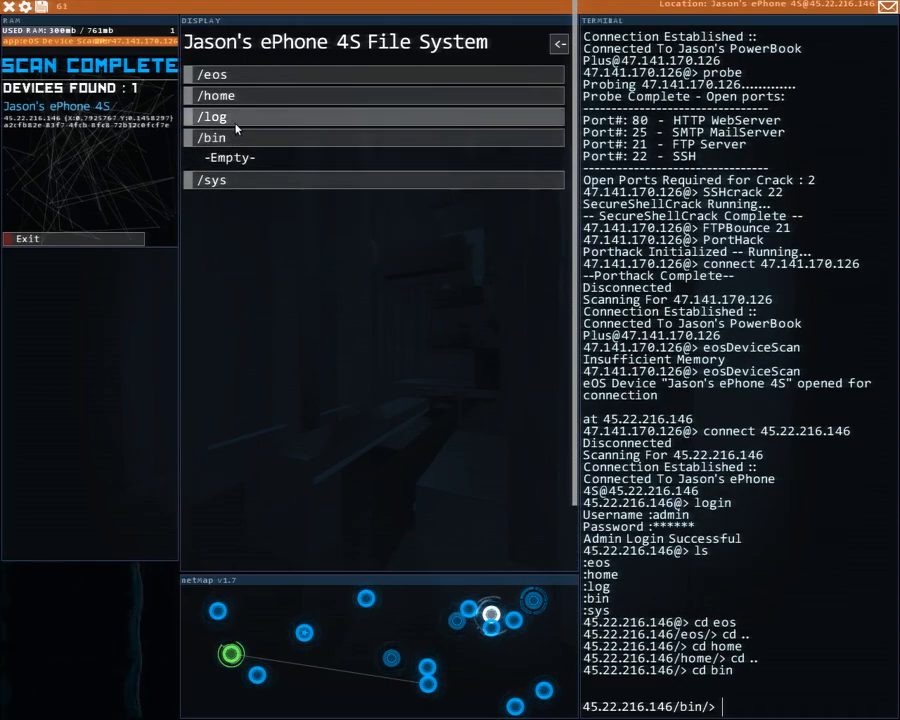
{"action": "left_click", "coordinate": [214, 158]}
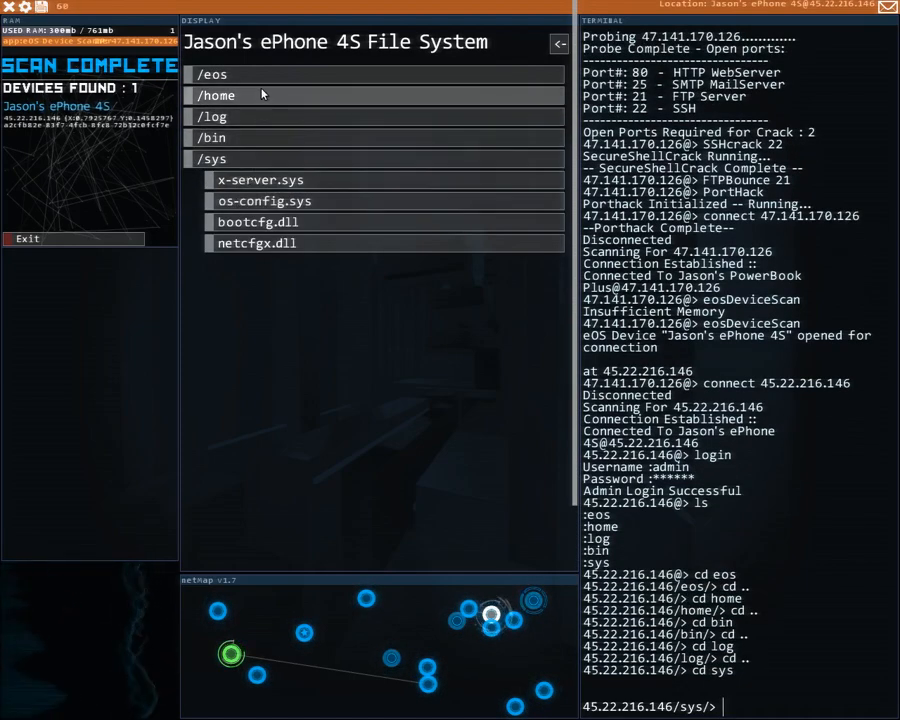
{"action": "left_click", "coordinate": [213, 74]}
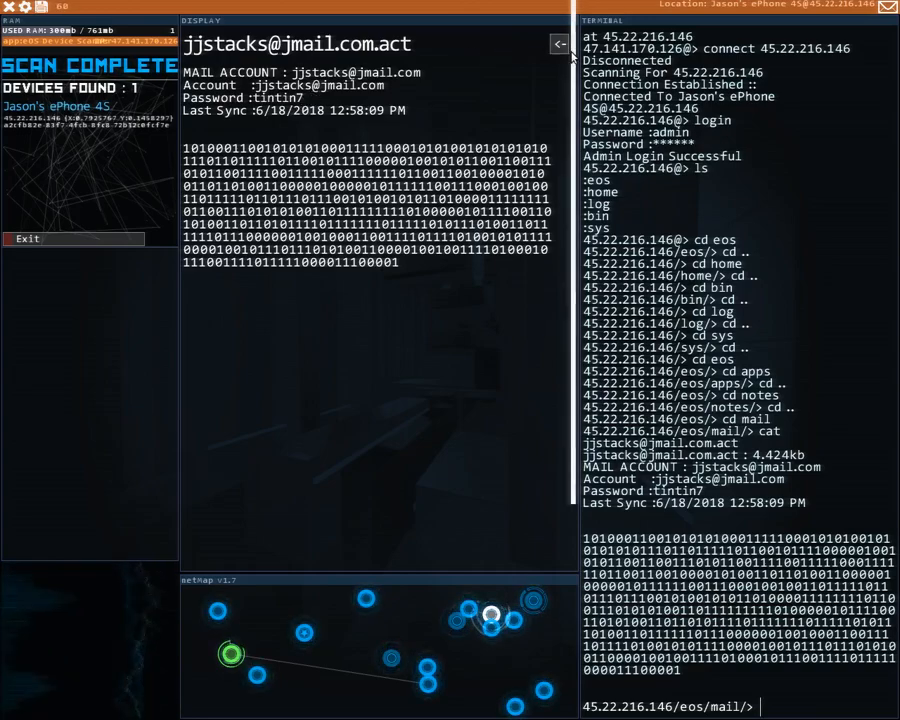
{"action": "left_click", "coordinate": [559, 44]}
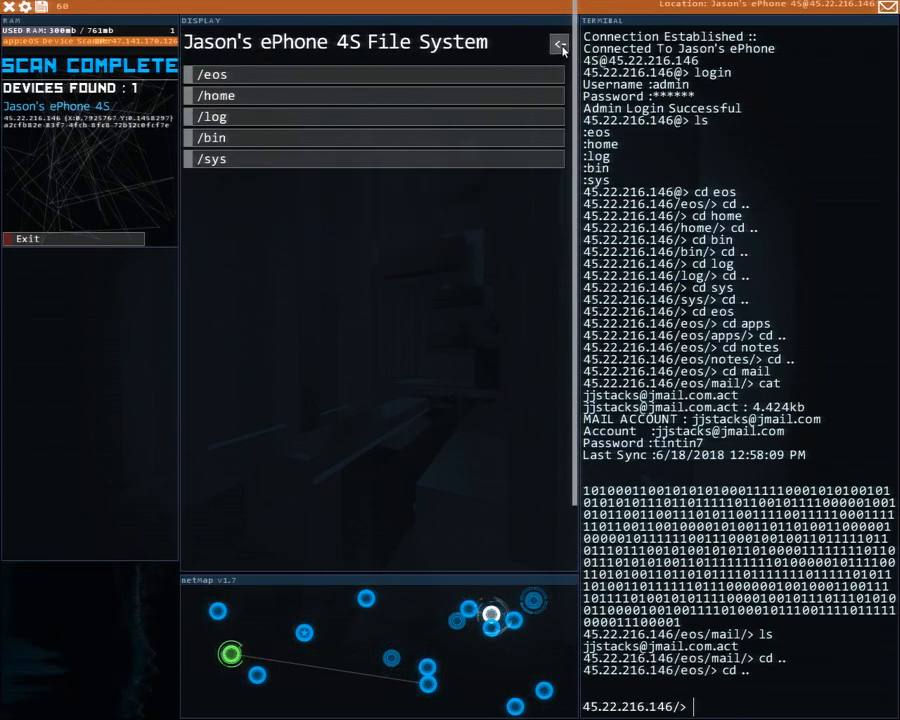
Enter the log folder and prepare rm * to wipe the phone's logs
{"action": "left_click", "coordinate": [213, 117]}
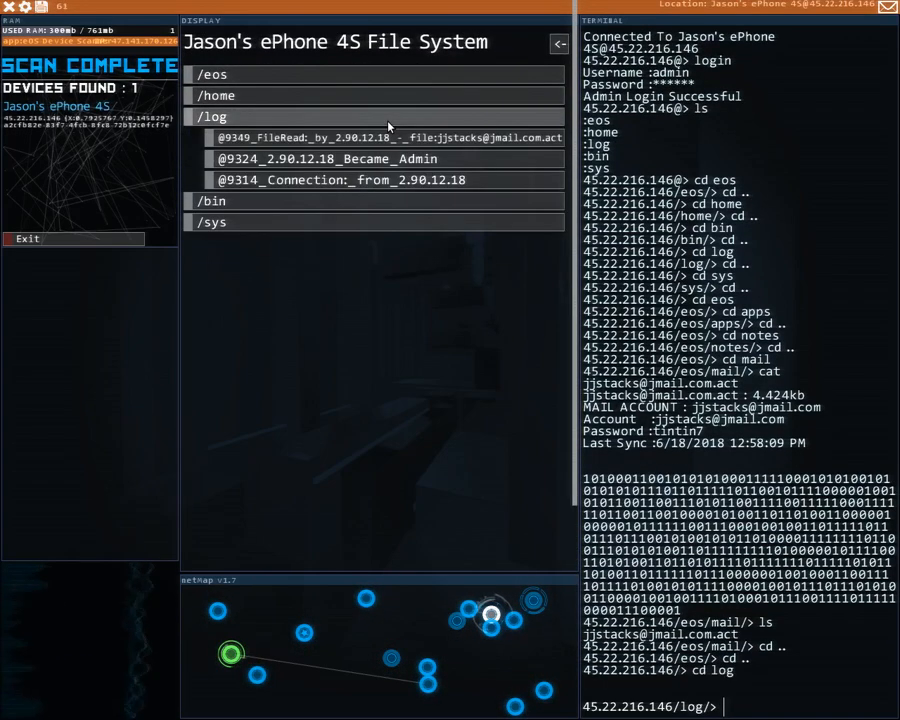
{"action": "type", "text": "rm *"}
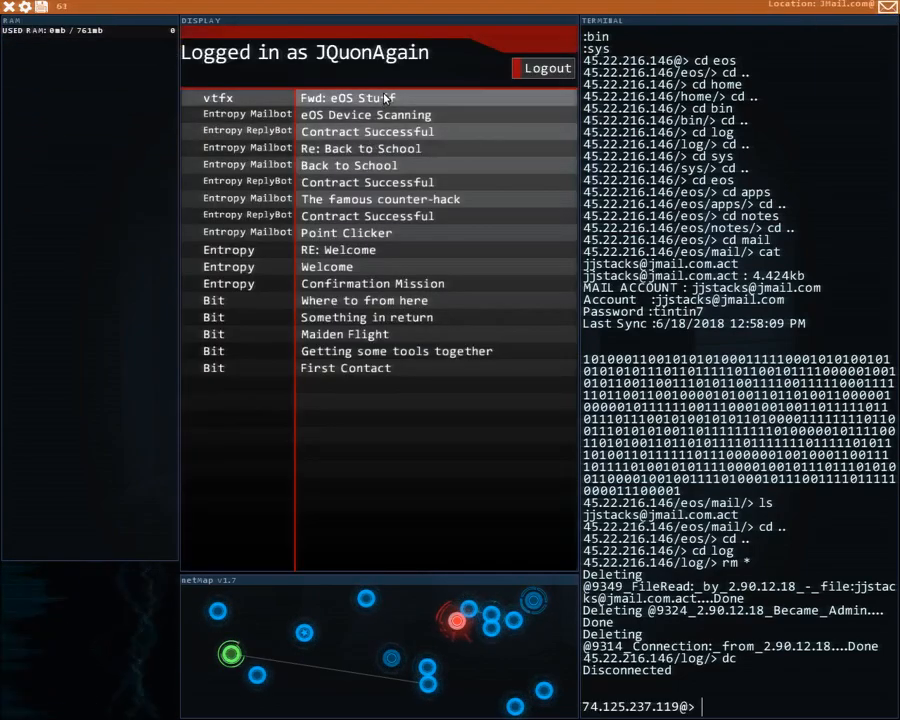
{"action": "left_click", "coordinate": [365, 114]}
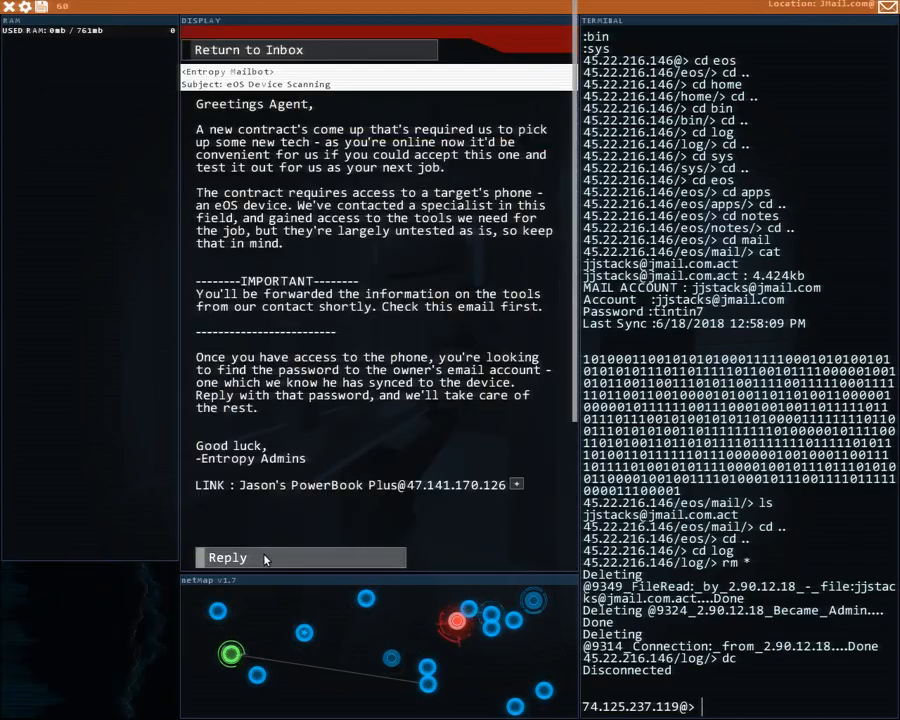
{"action": "left_click", "coordinate": [227, 557]}
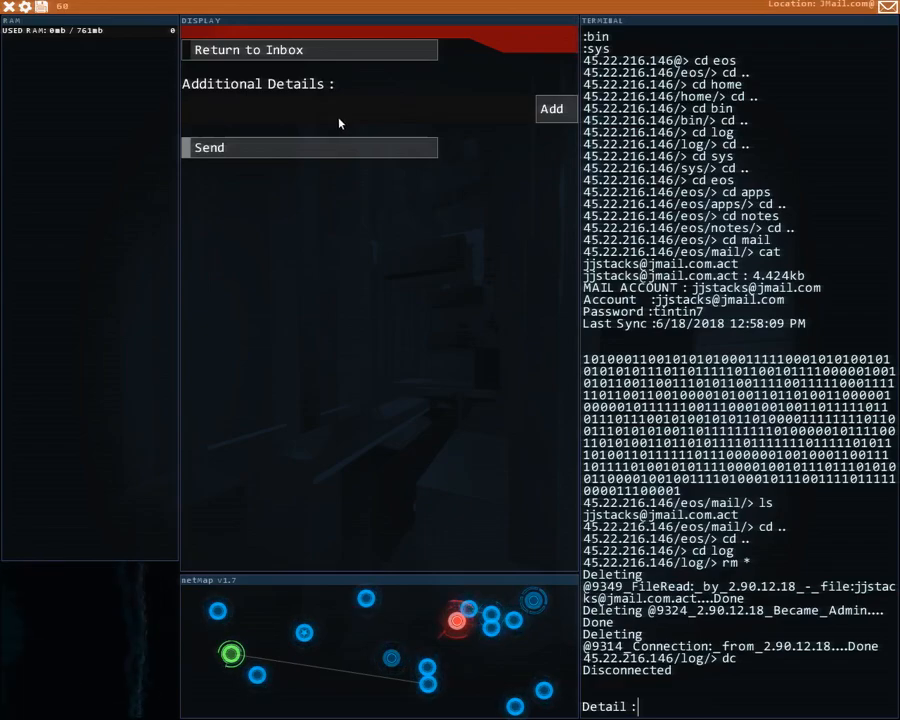
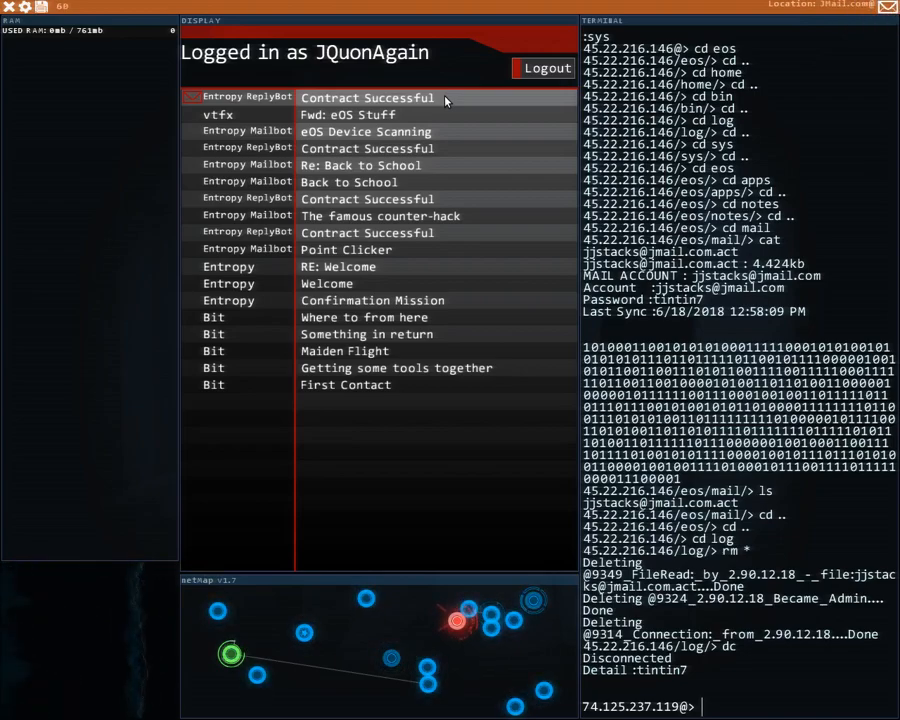
Read the Contract Successful email showing ranking 19 of 100
{"action": "left_click", "coordinate": [367, 98]}
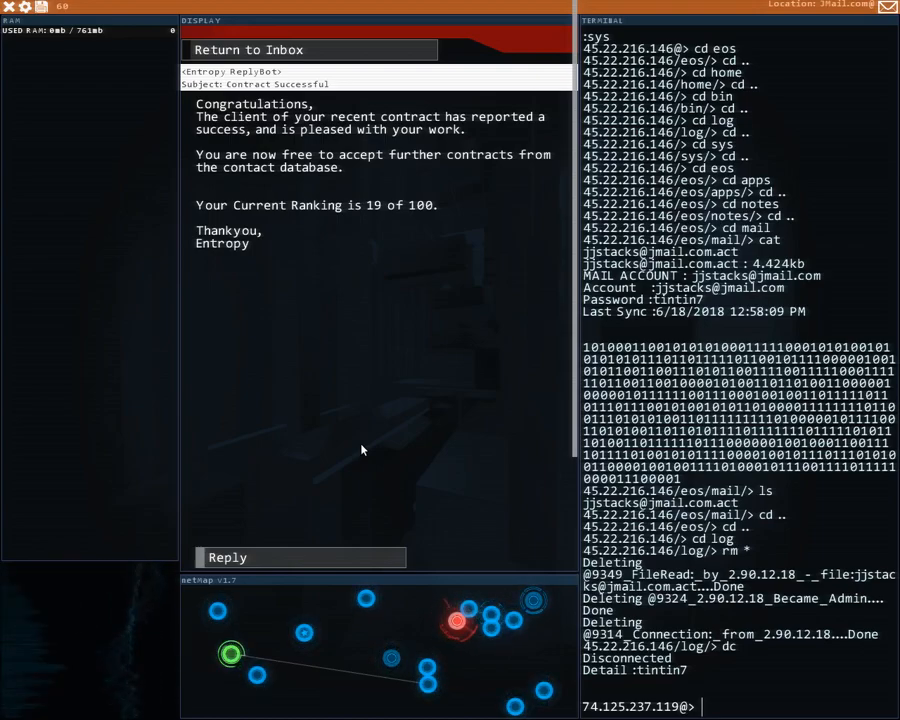
{"action": "mouse_move", "coordinate": [324, 400]}
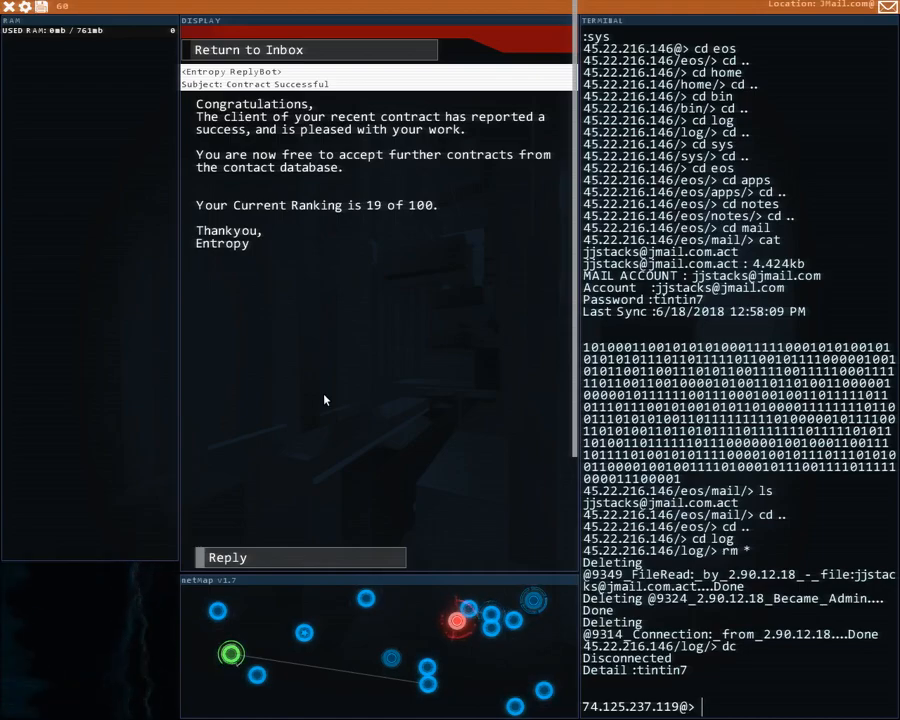